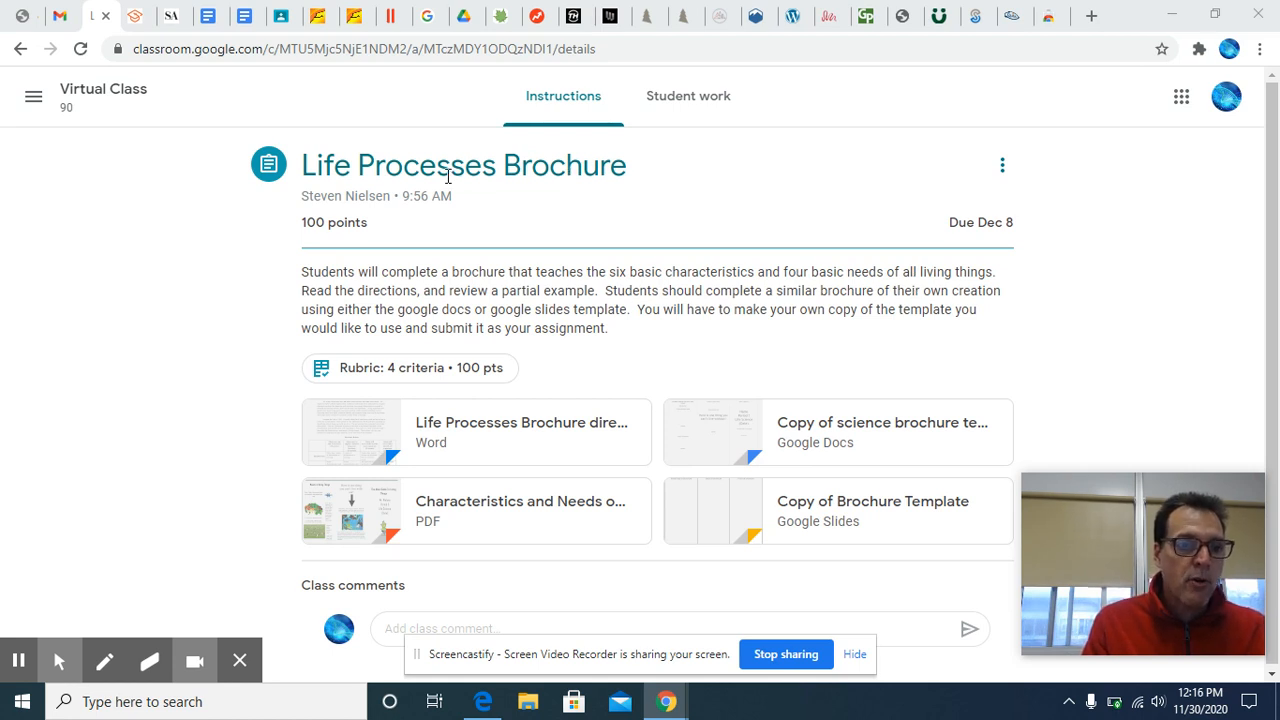
pyautogui.moveTo(536, 290)
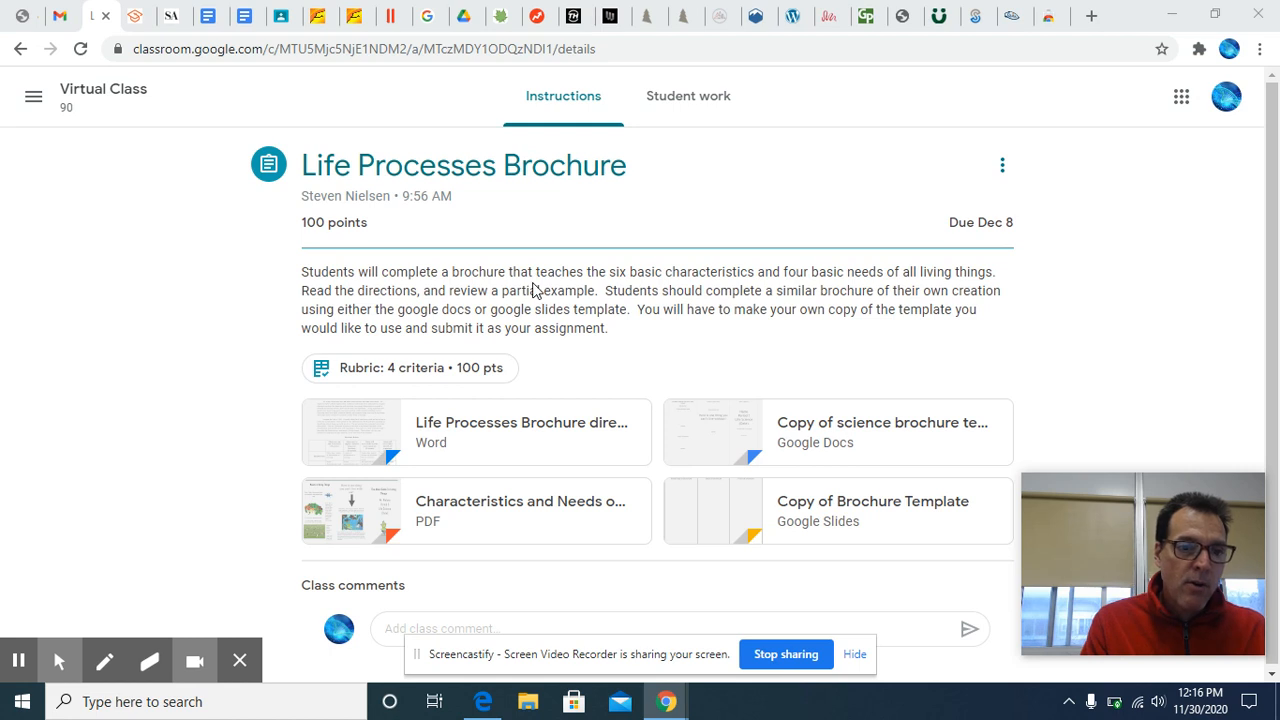
pyautogui.moveTo(848, 496)
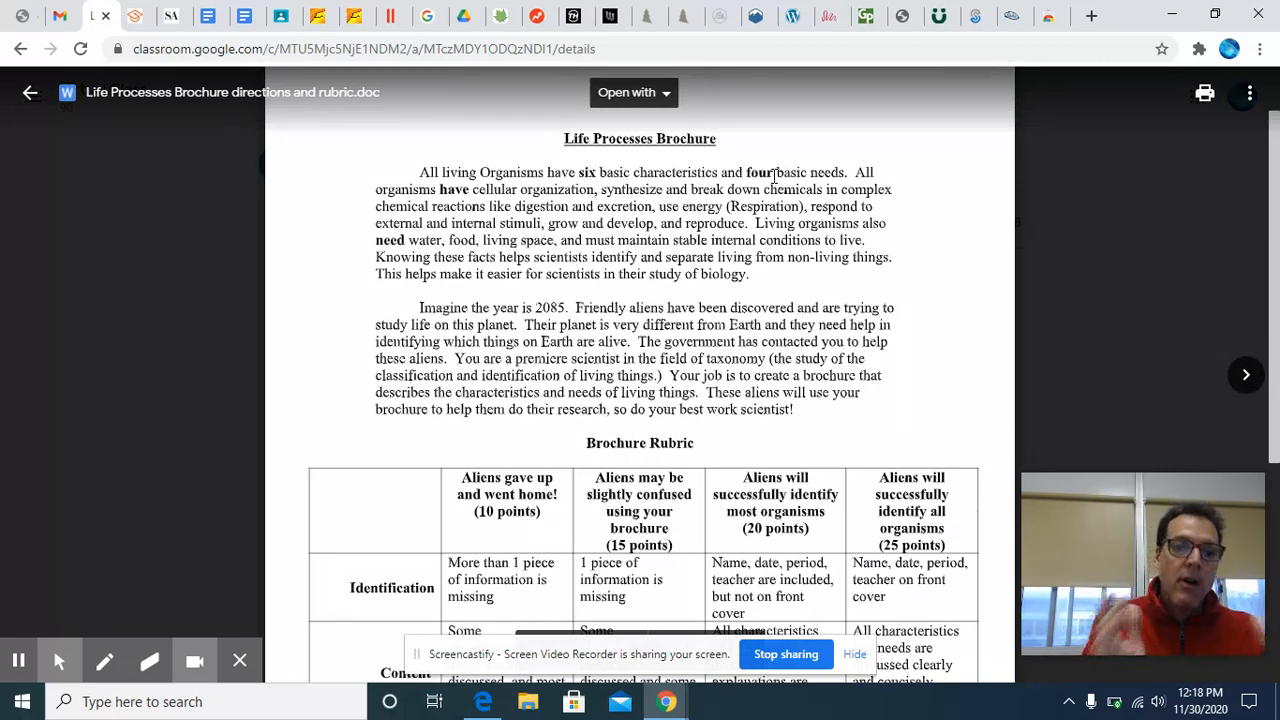
pyautogui.moveTo(842, 152)
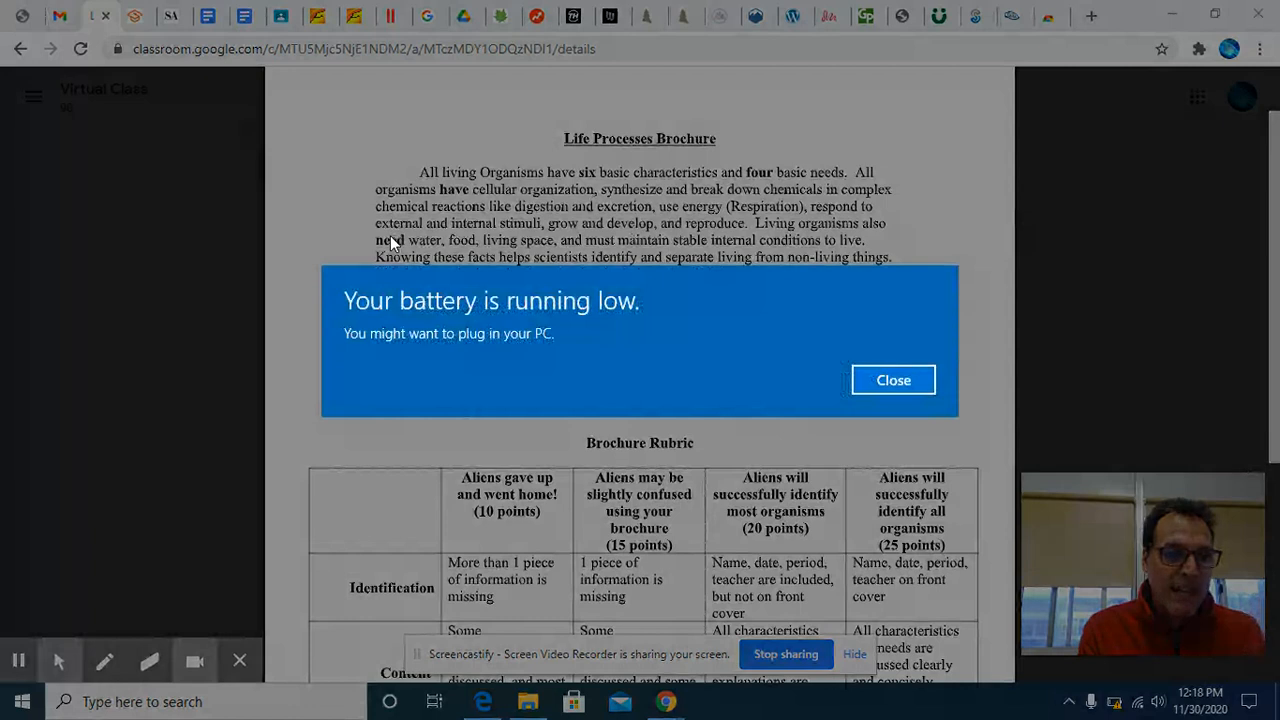
# Step: Dismiss the low-battery warning so the directions and rubric document stays readable
pyautogui.click(892, 380)
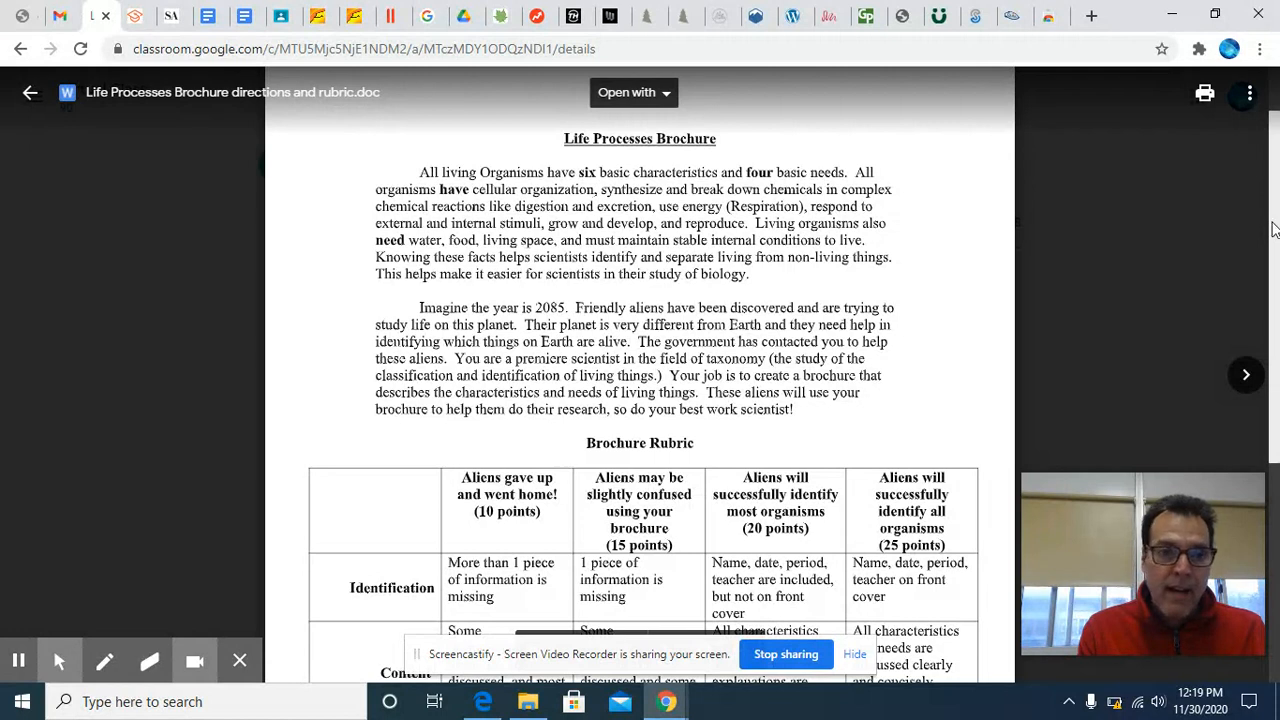
# Step: Return to the assignment page and open the example brochure PDF 'Characteristics and Needs of Living Things'
pyautogui.click(28, 92)
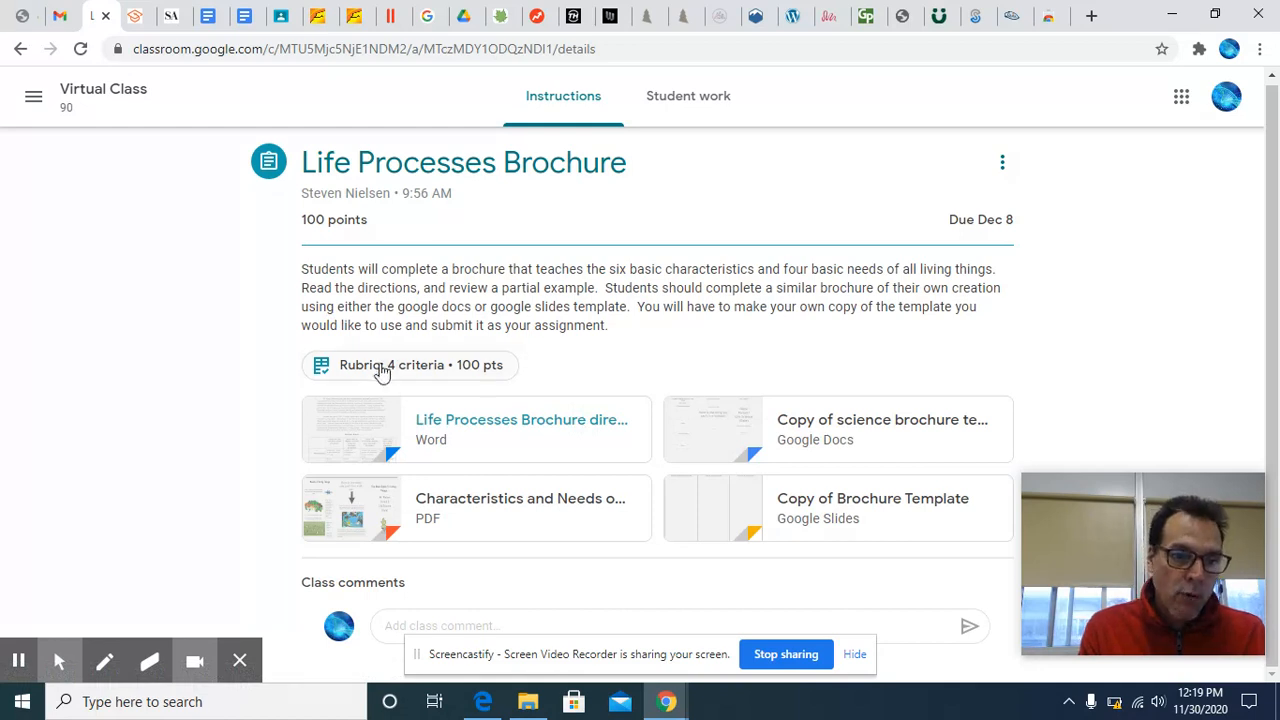
pyautogui.moveTo(416, 364)
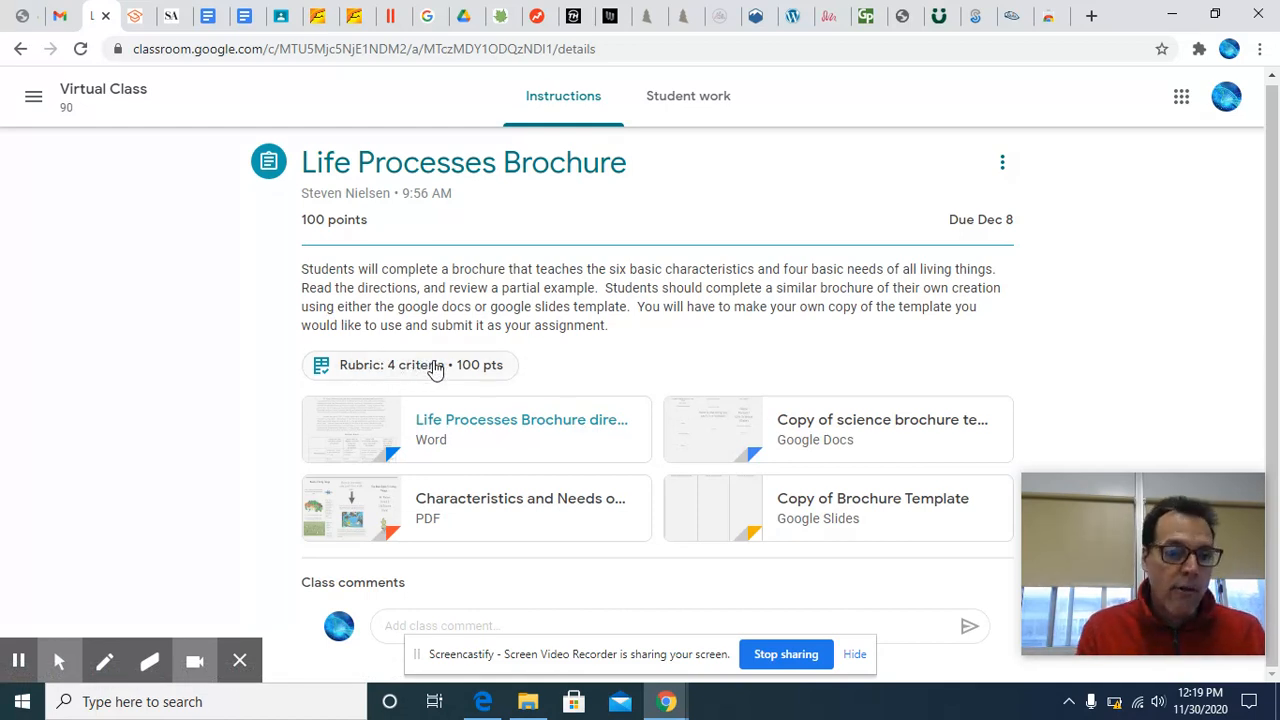
pyautogui.moveTo(490, 510)
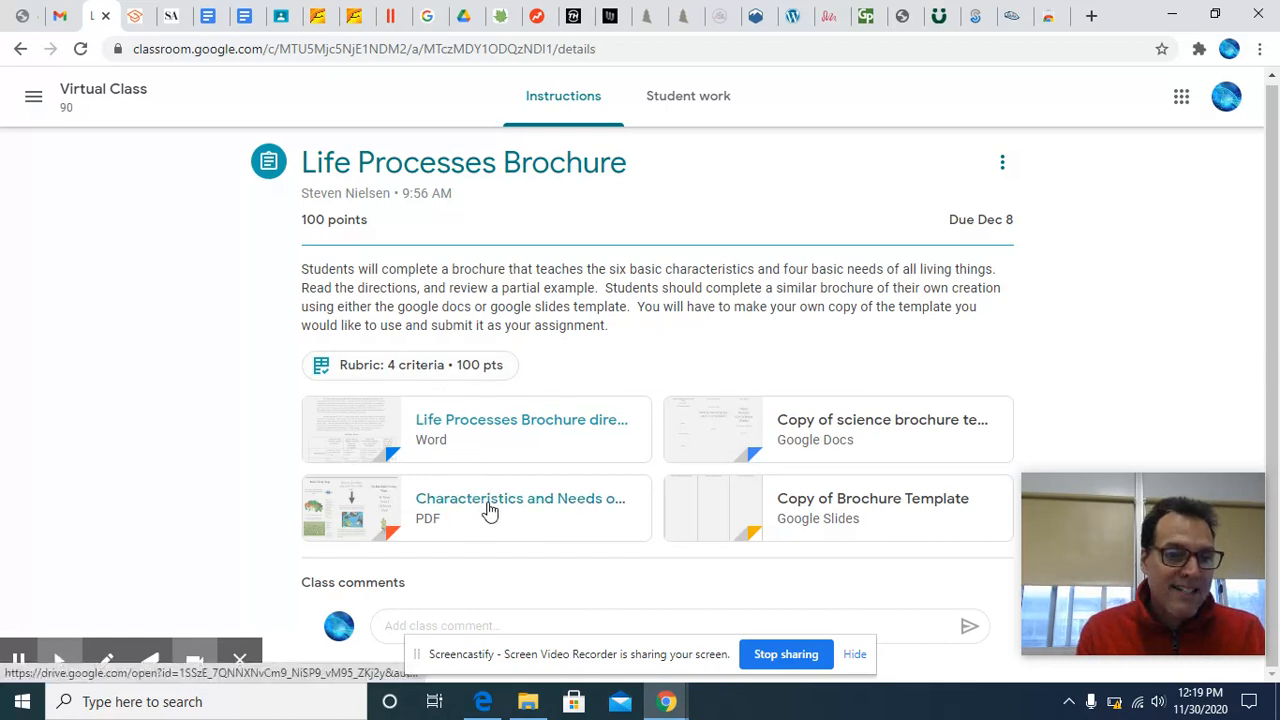
pyautogui.click(520, 498)
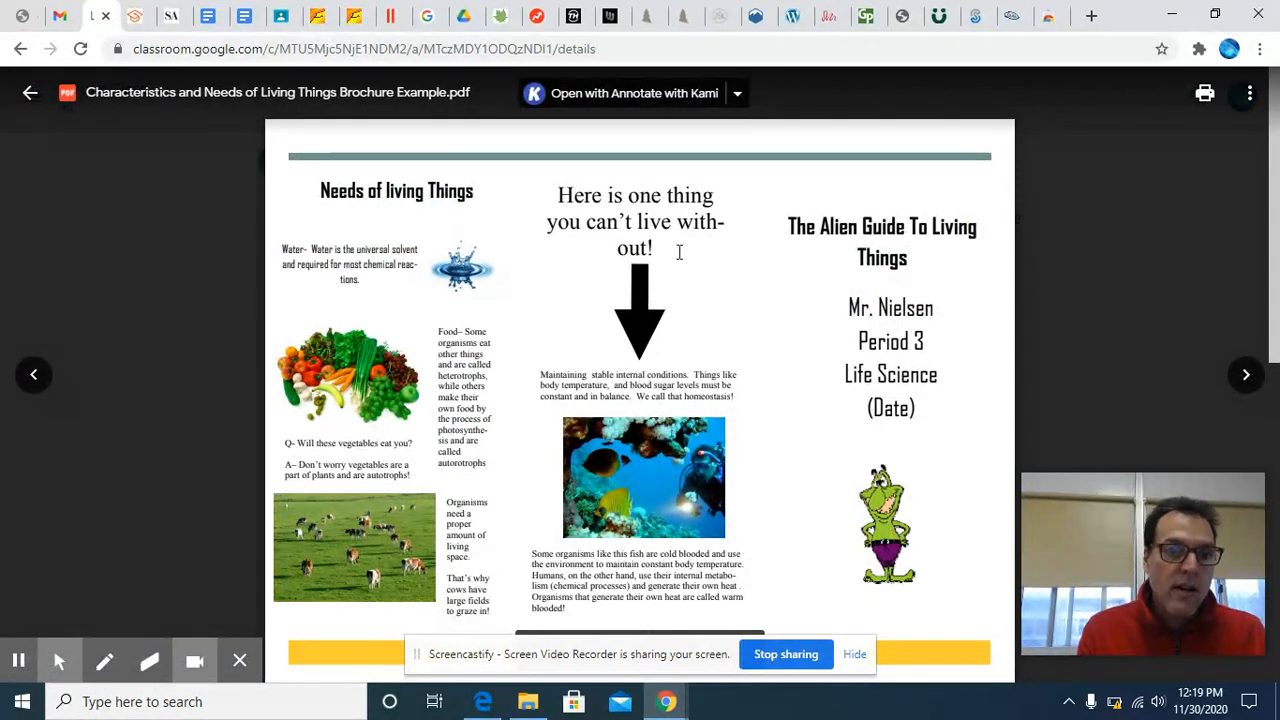
pyautogui.moveTo(658, 584)
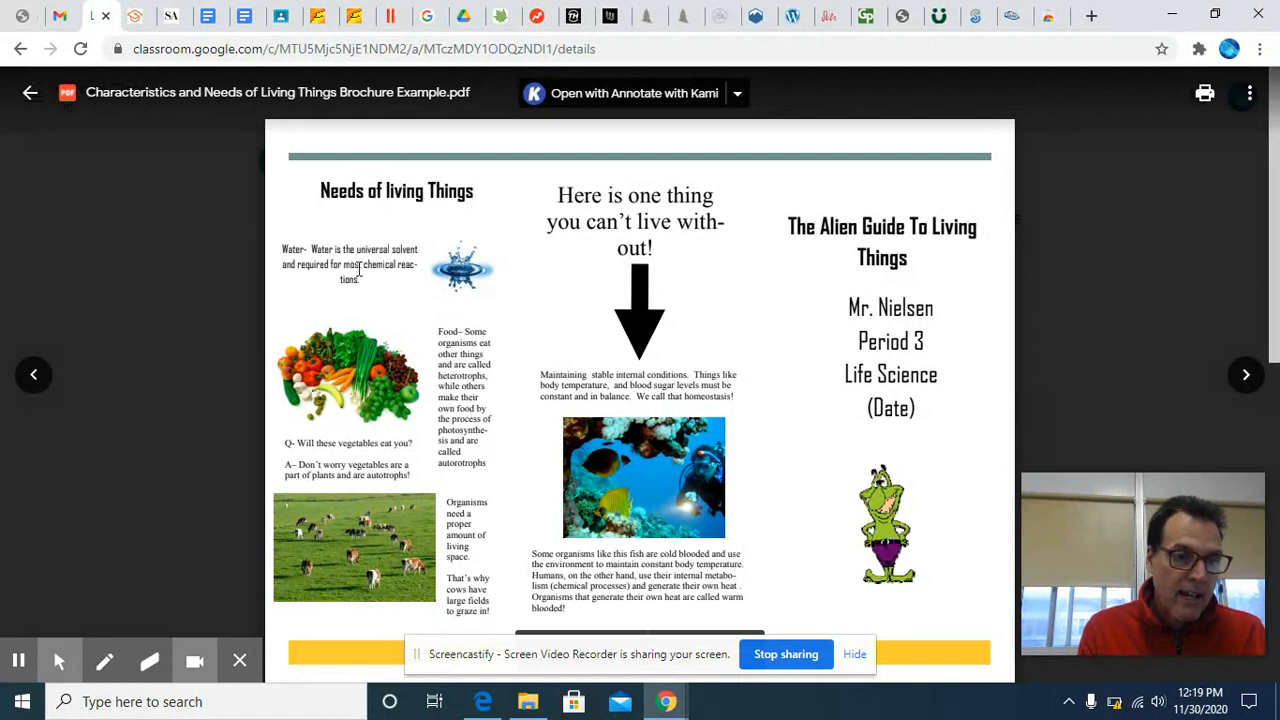
pyautogui.moveTo(396, 584)
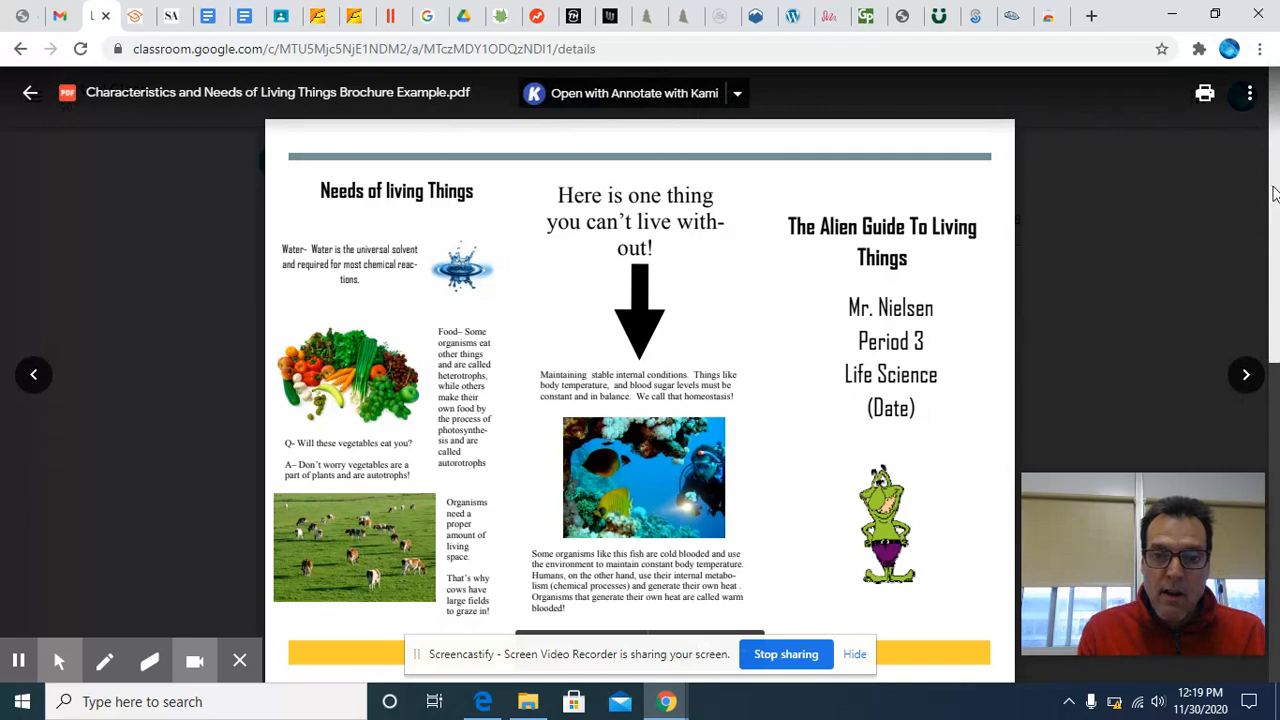
# Step: Page down through the example brochure PDF to review all of its columns
pyautogui.scroll(-3)
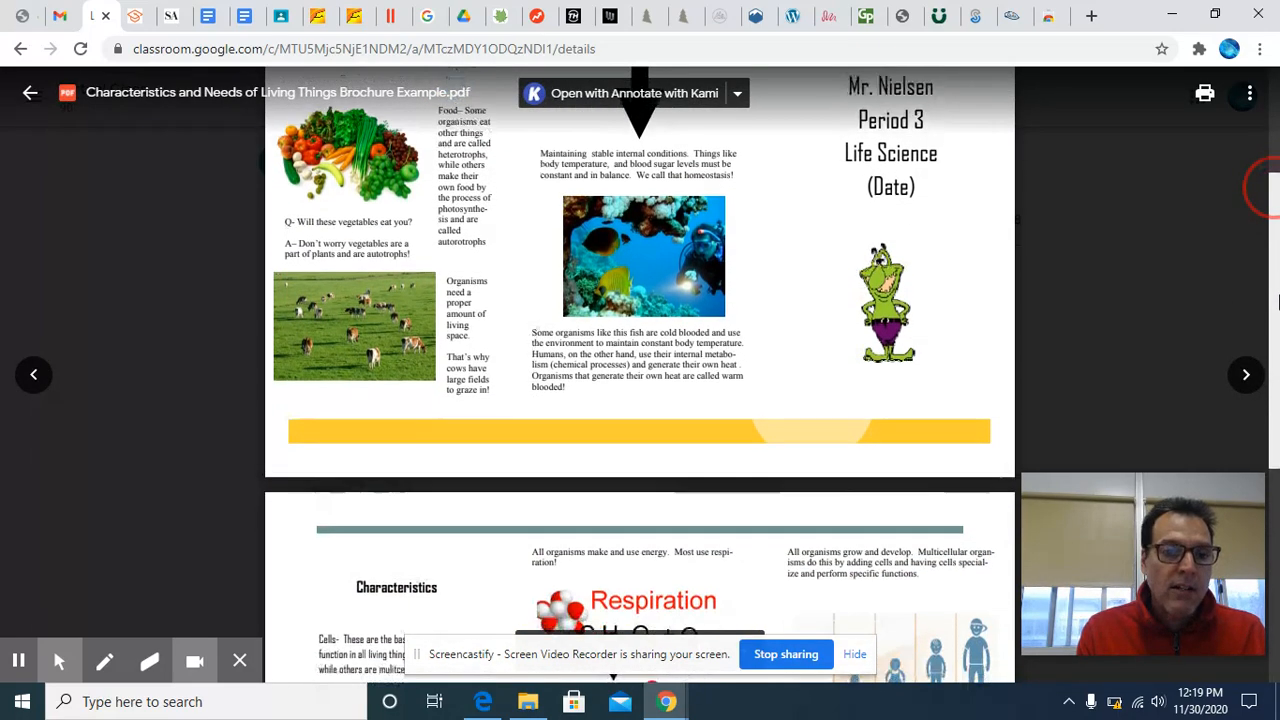
pyautogui.scroll(-3)
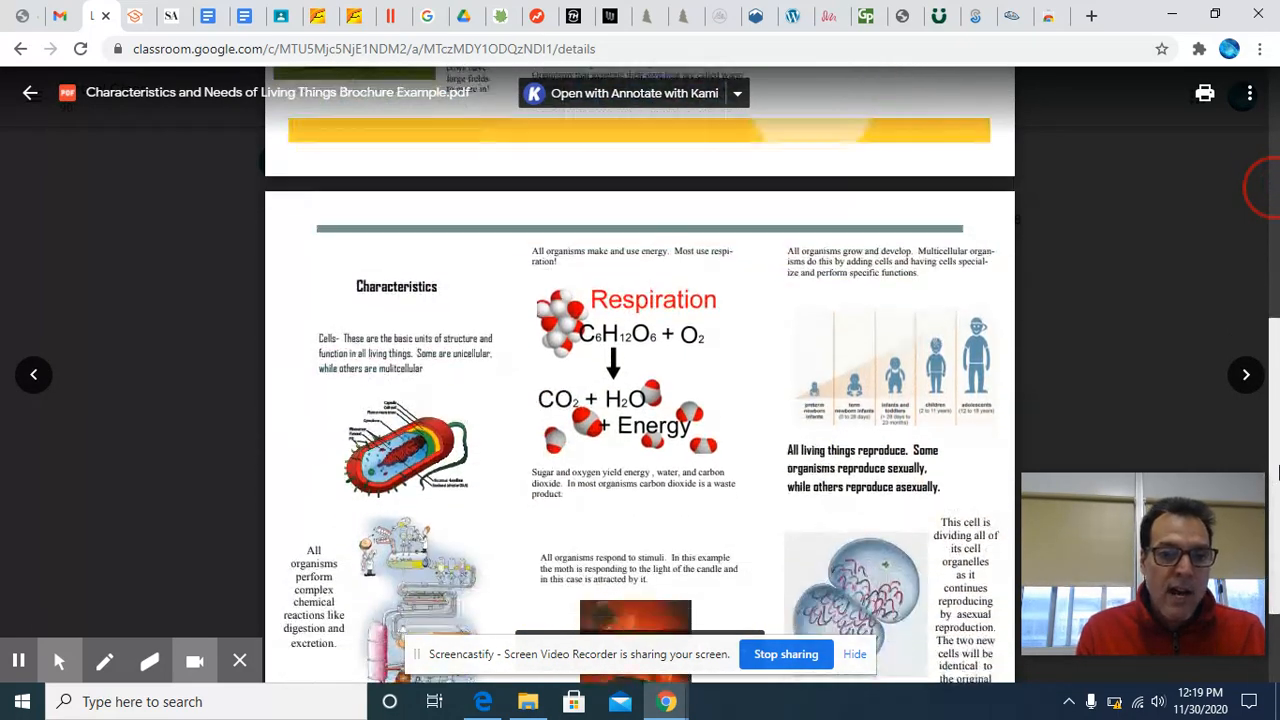
pyautogui.scroll(-3)
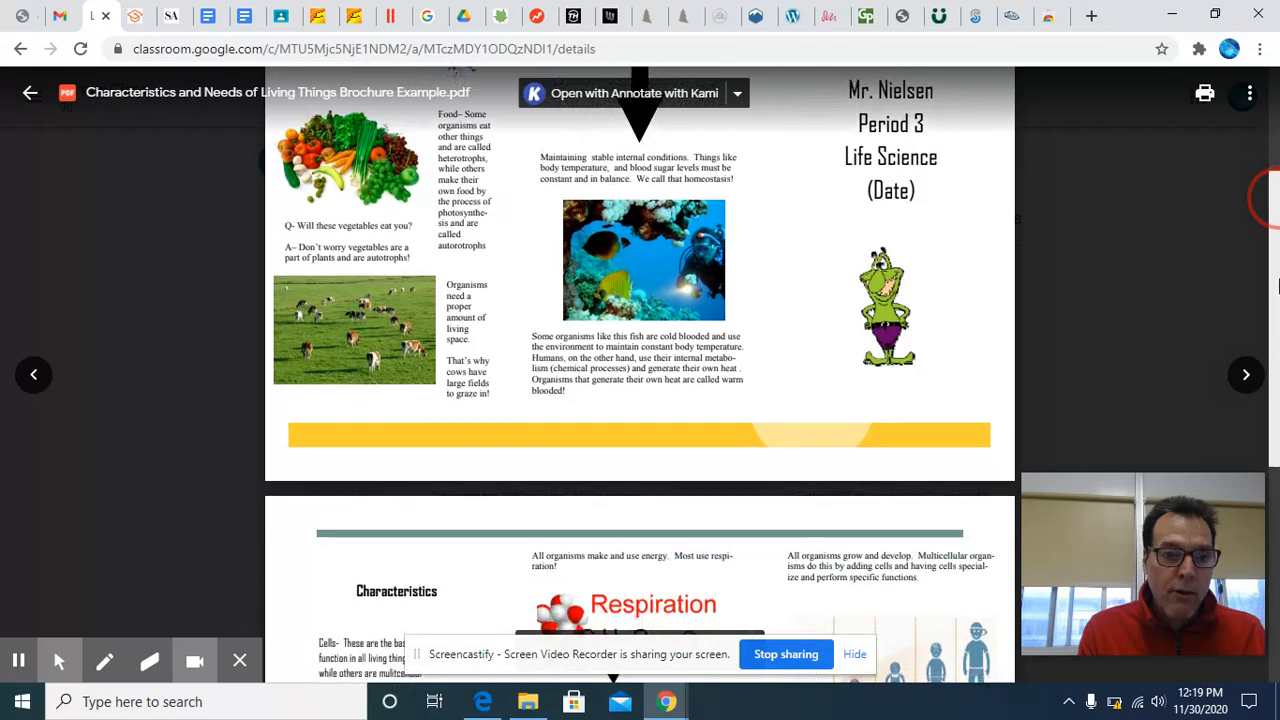
pyautogui.scroll(-3)
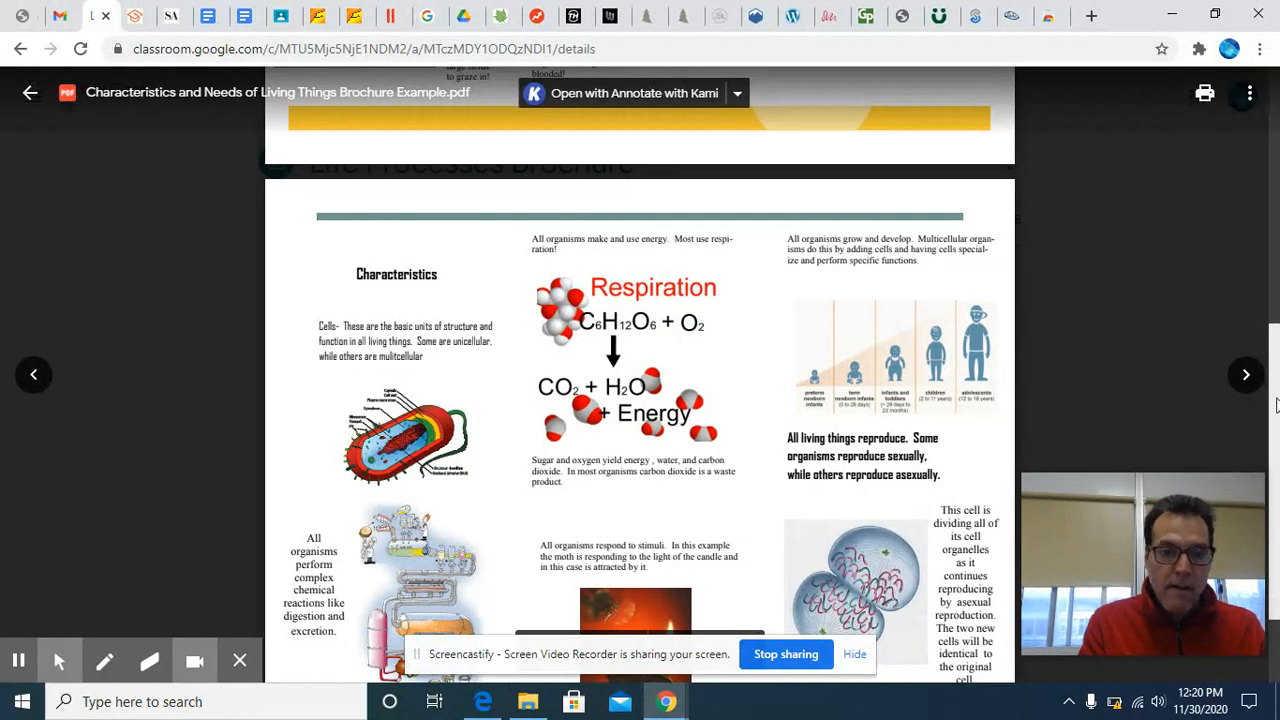
pyautogui.scroll(-3)
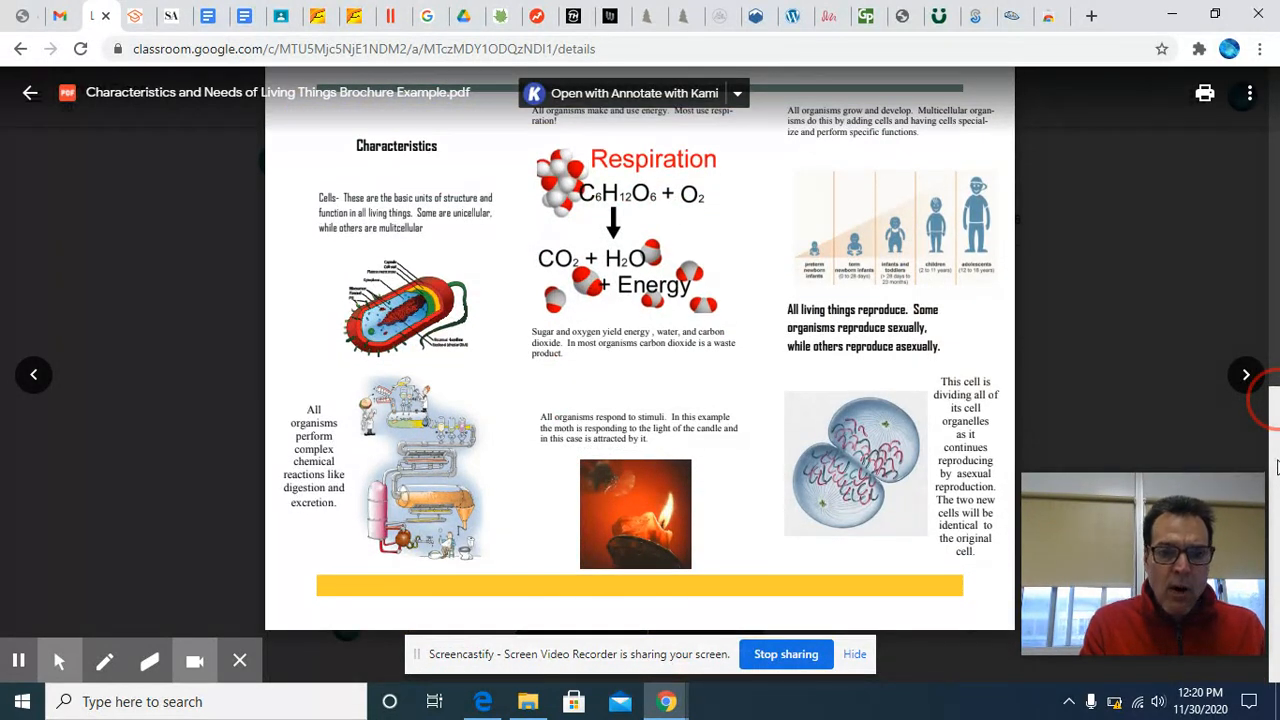
pyautogui.scroll(-3)
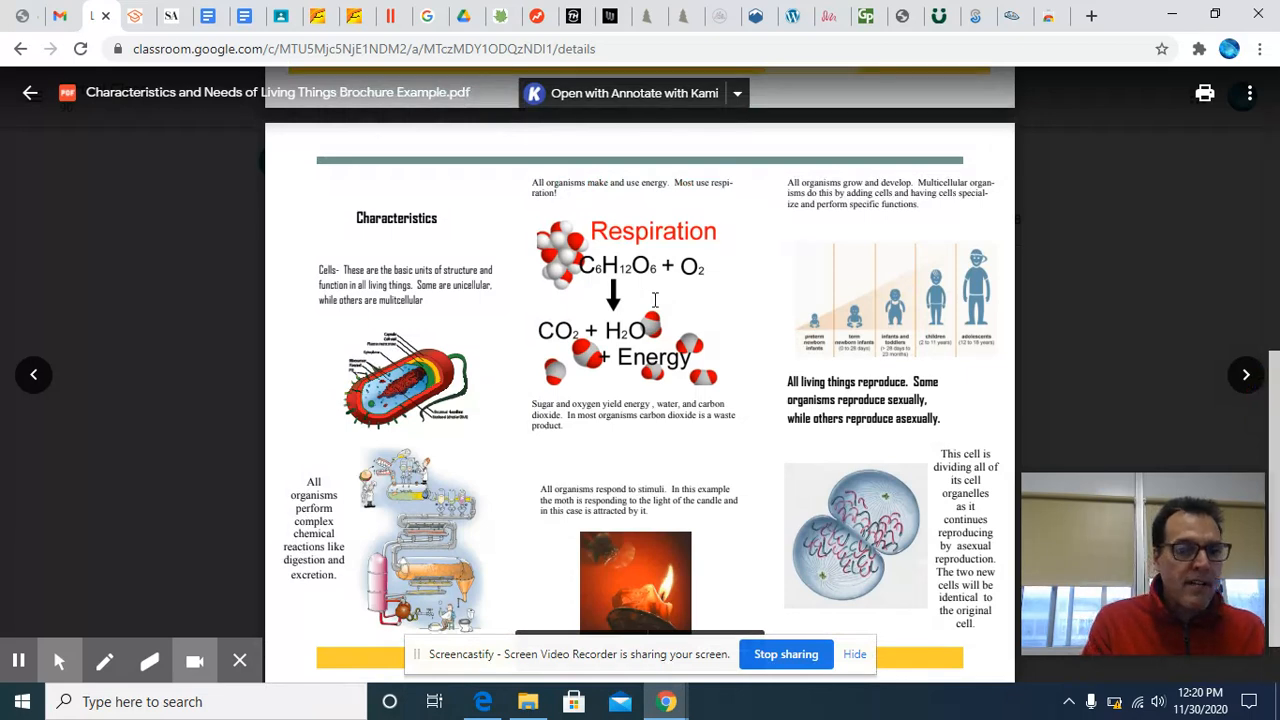
pyautogui.moveTo(644, 384)
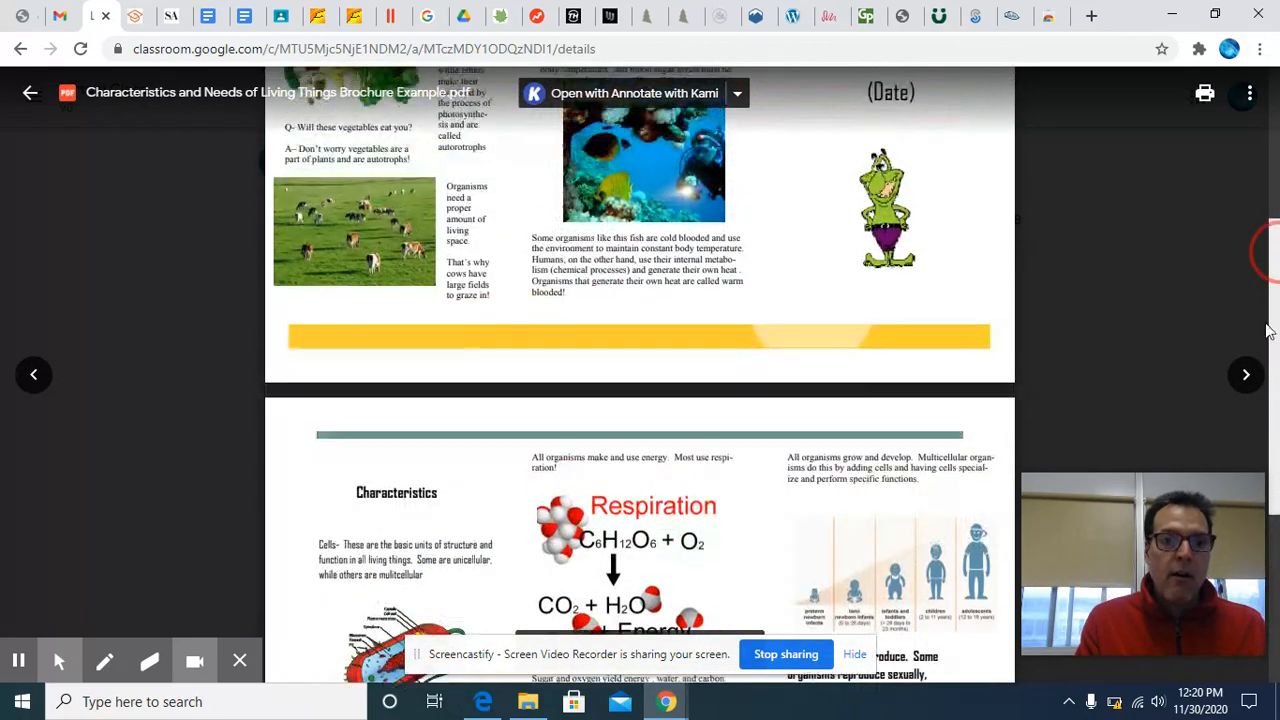
pyautogui.scroll(-3)
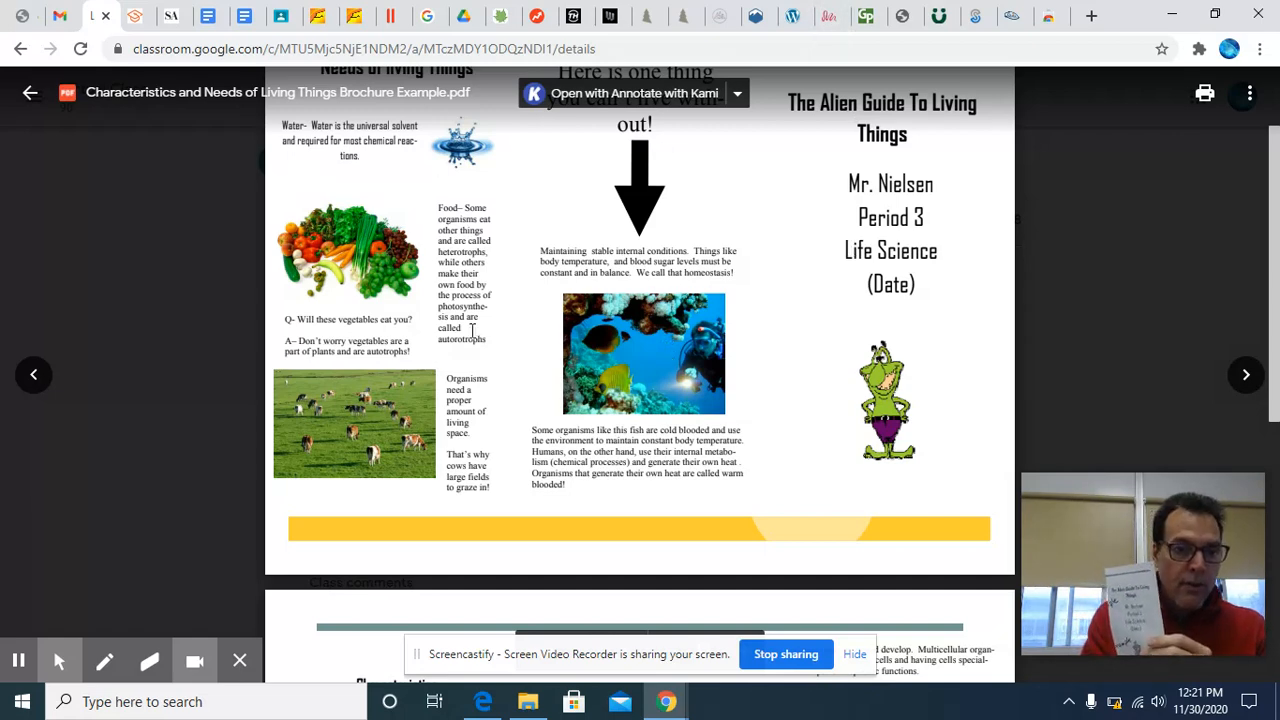
pyautogui.moveTo(1272, 268)
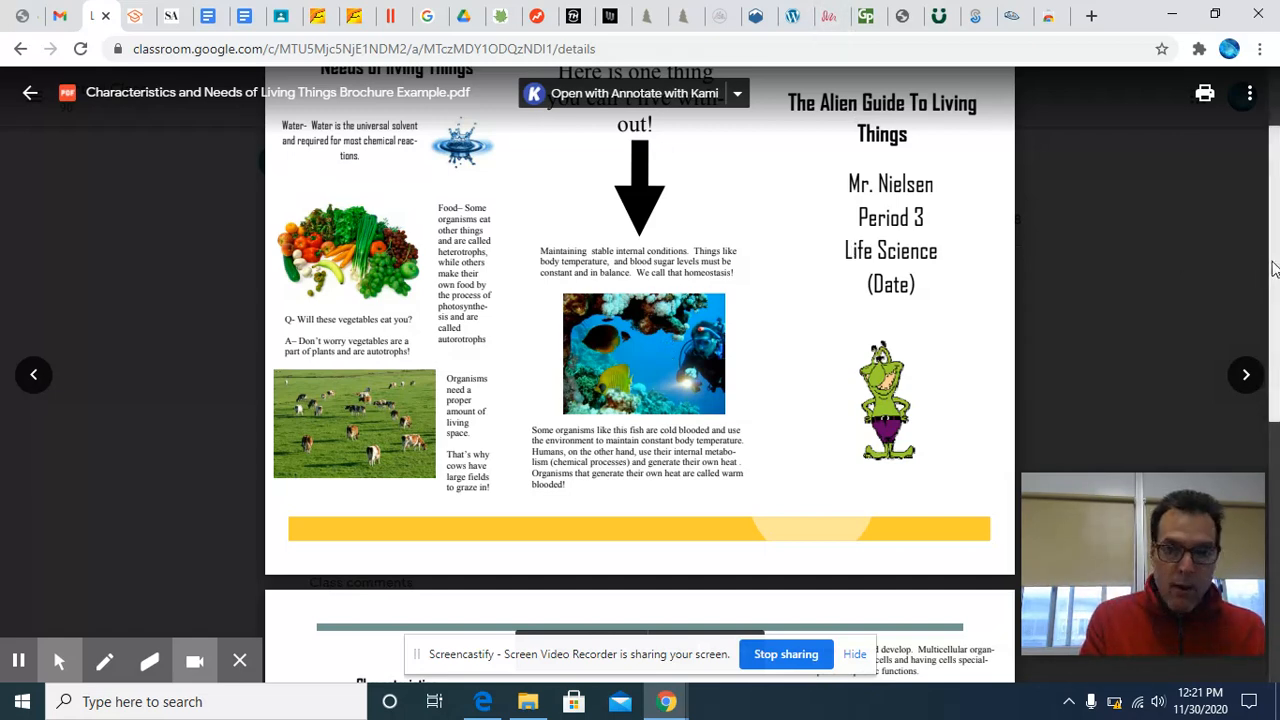
pyautogui.scroll(-3)
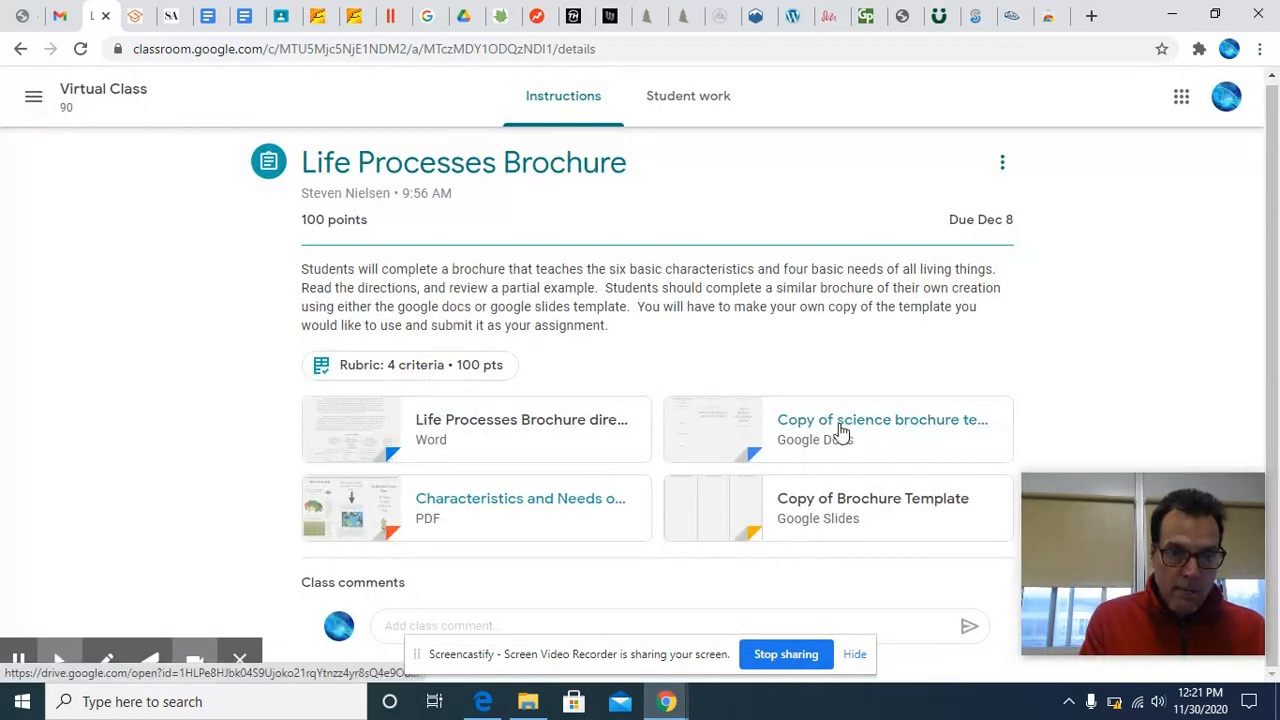
pyautogui.moveTo(870, 436)
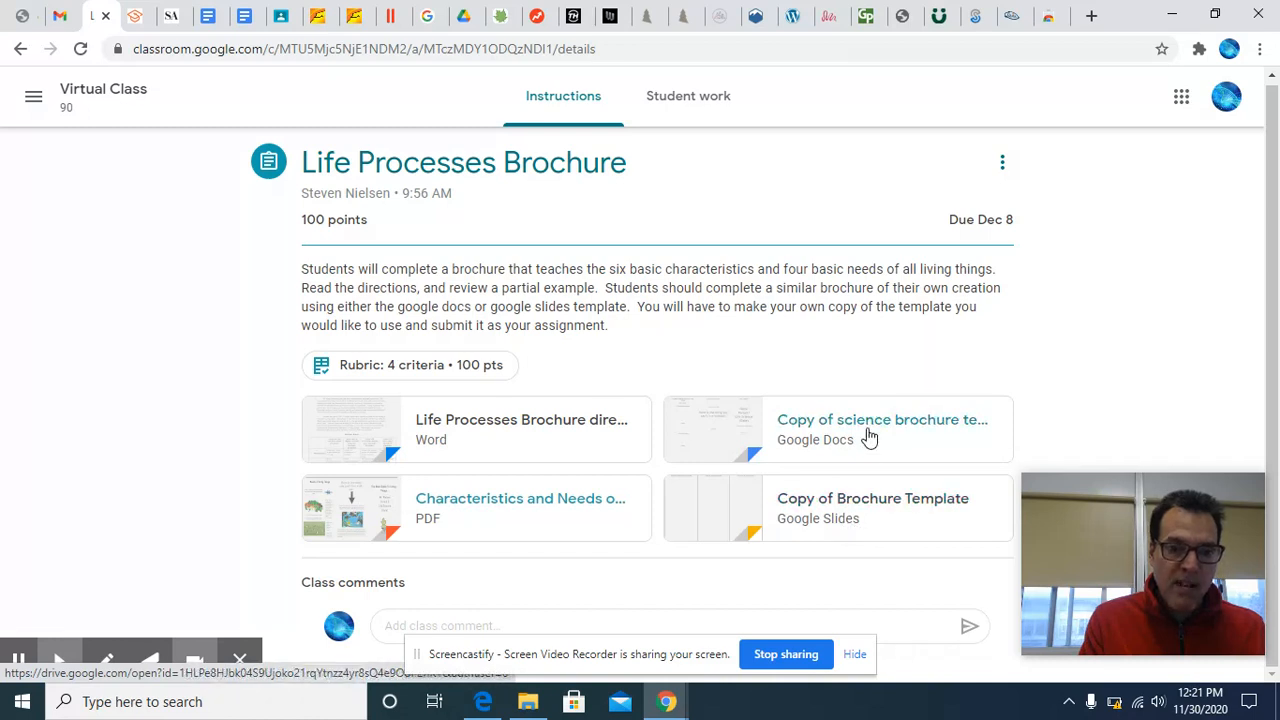
# Step: Open 'Copy of science brochure template' in Google Docs showing its three-column placeholder layout
pyautogui.click(882, 420)
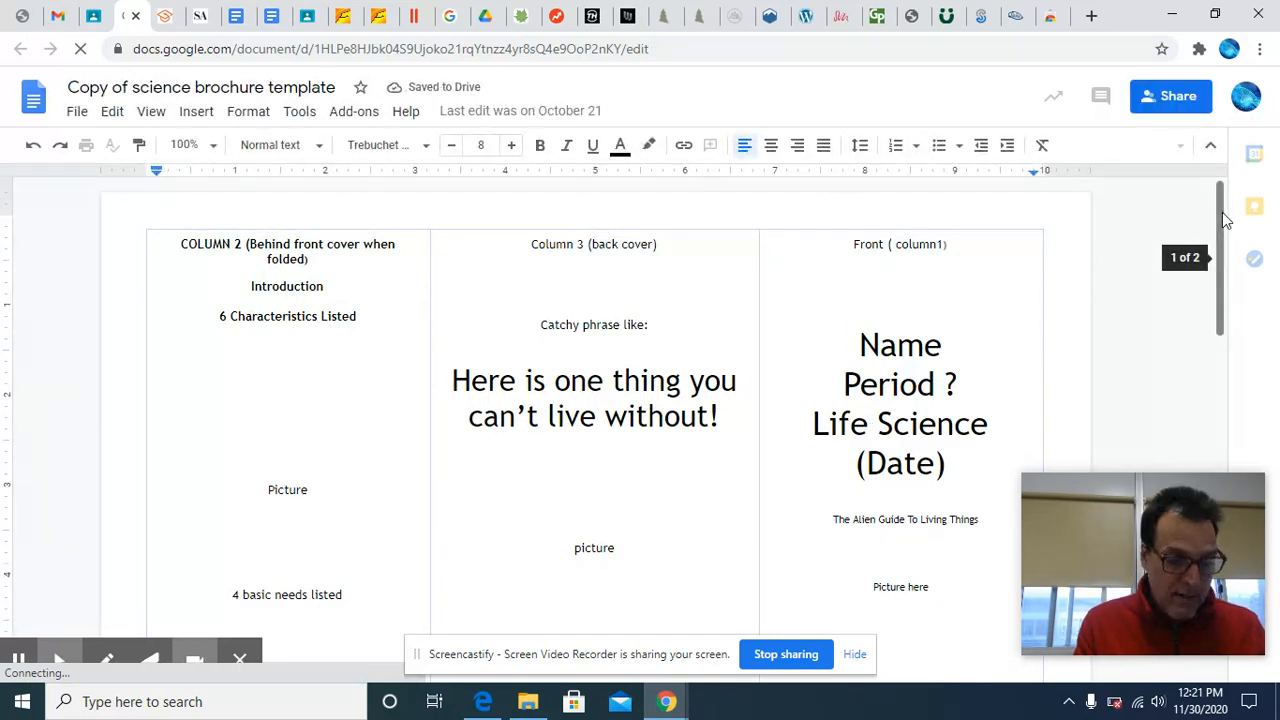
pyautogui.scroll(-3)
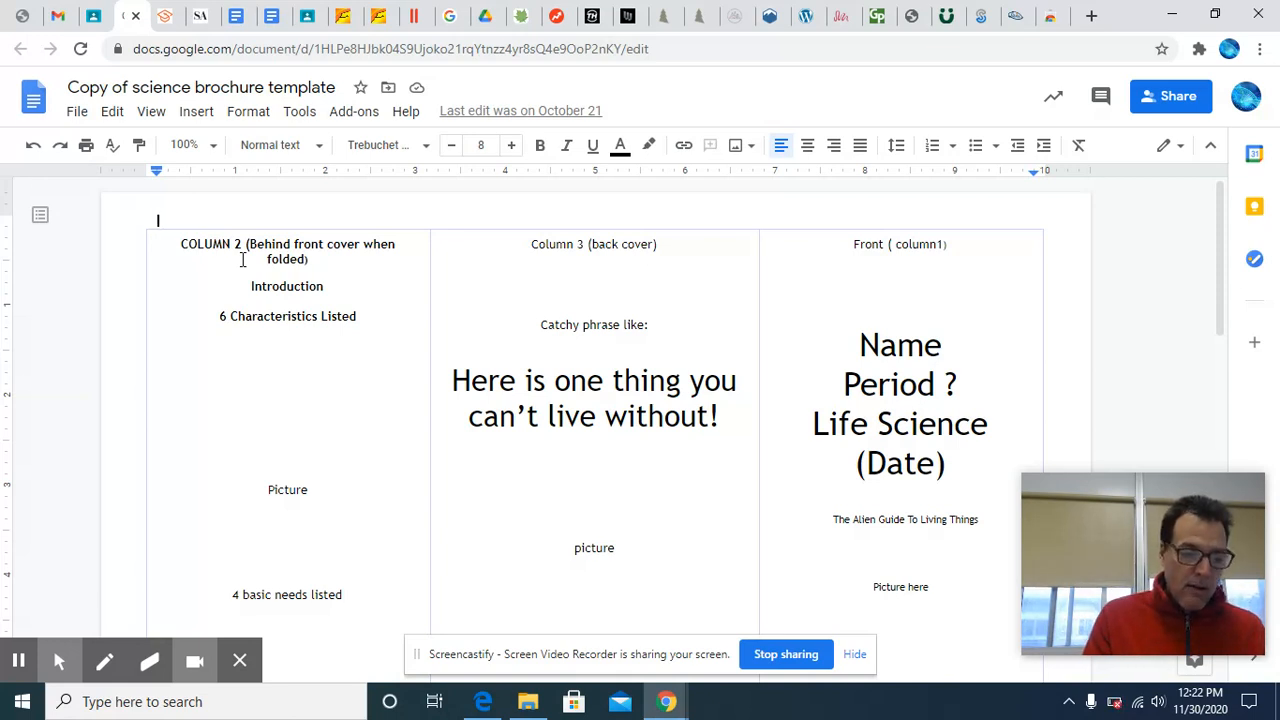
pyautogui.moveTo(334, 494)
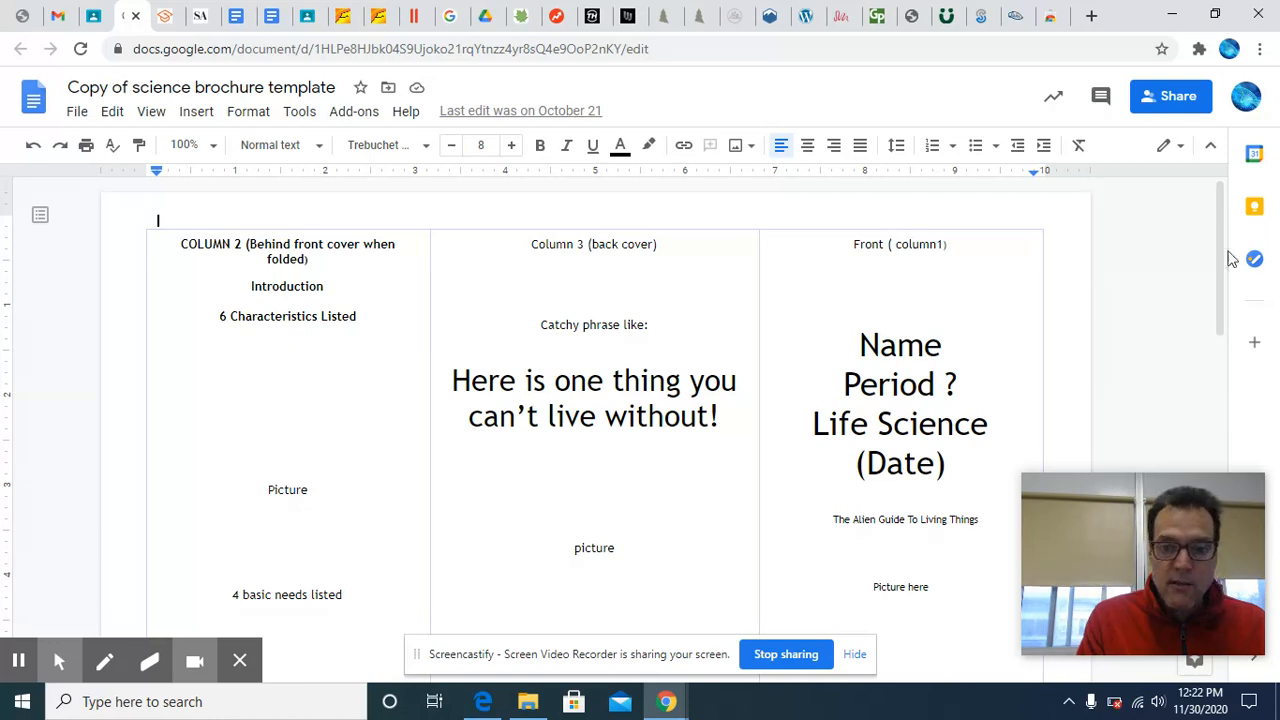
# Step: Scroll to page 2 to show the inside columns with sample pictures and placeholder paragraphs
pyautogui.scroll(-3)
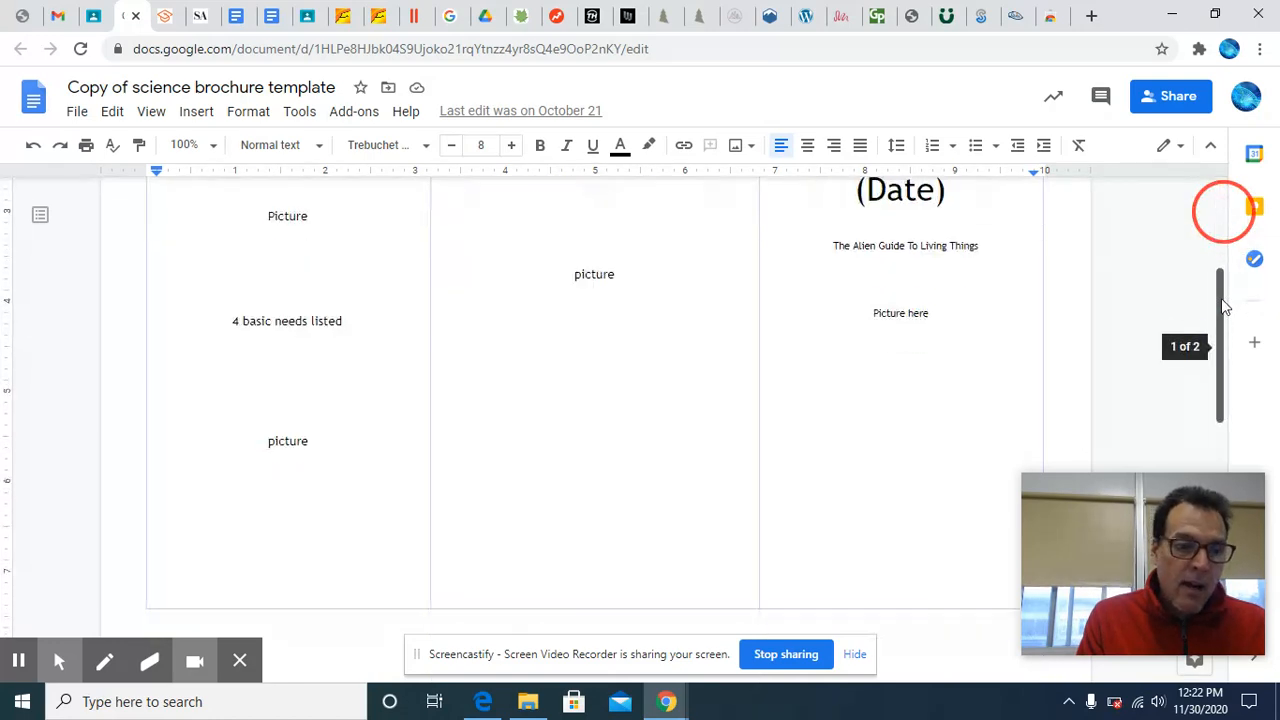
pyautogui.scroll(-3)
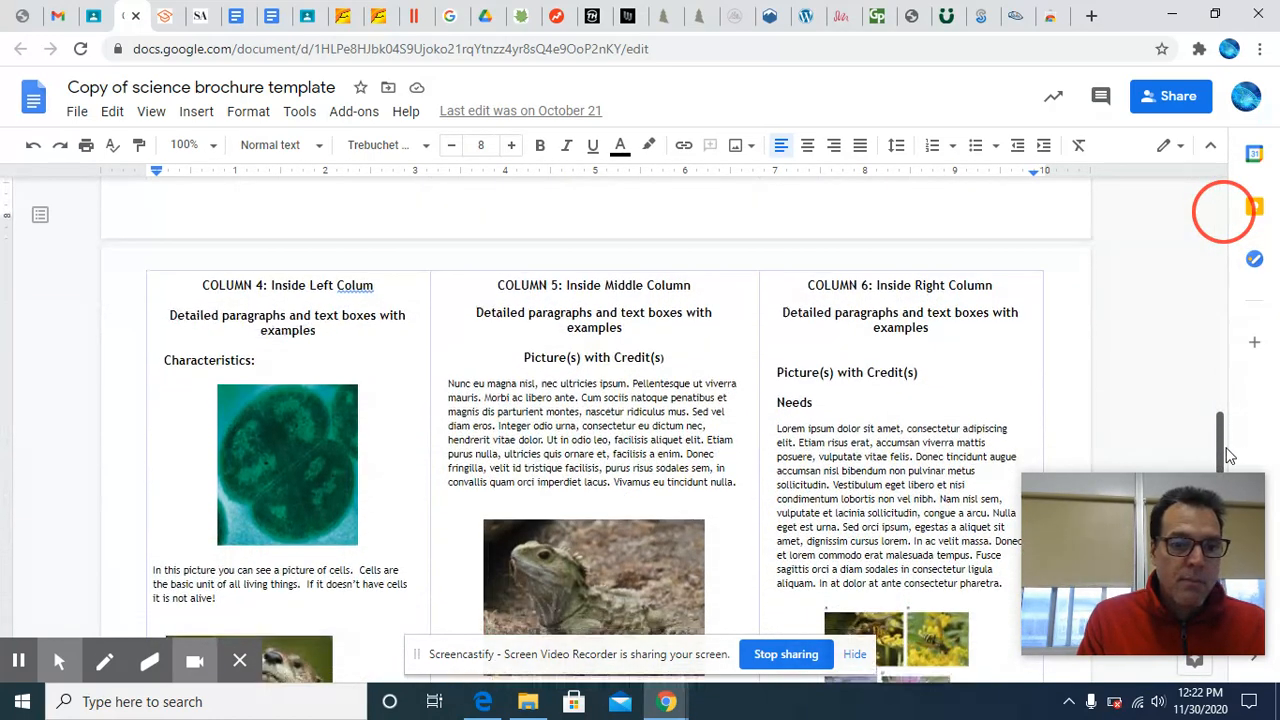
pyautogui.scroll(-3)
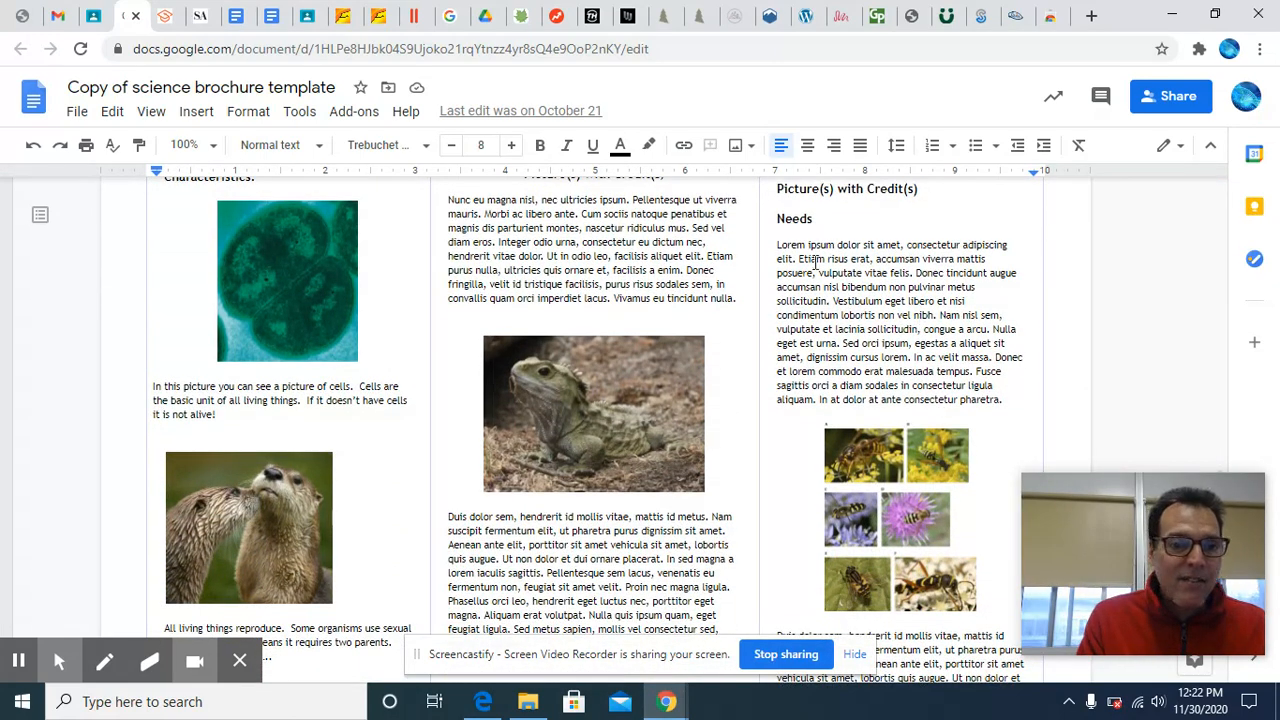
pyautogui.moveTo(916, 544)
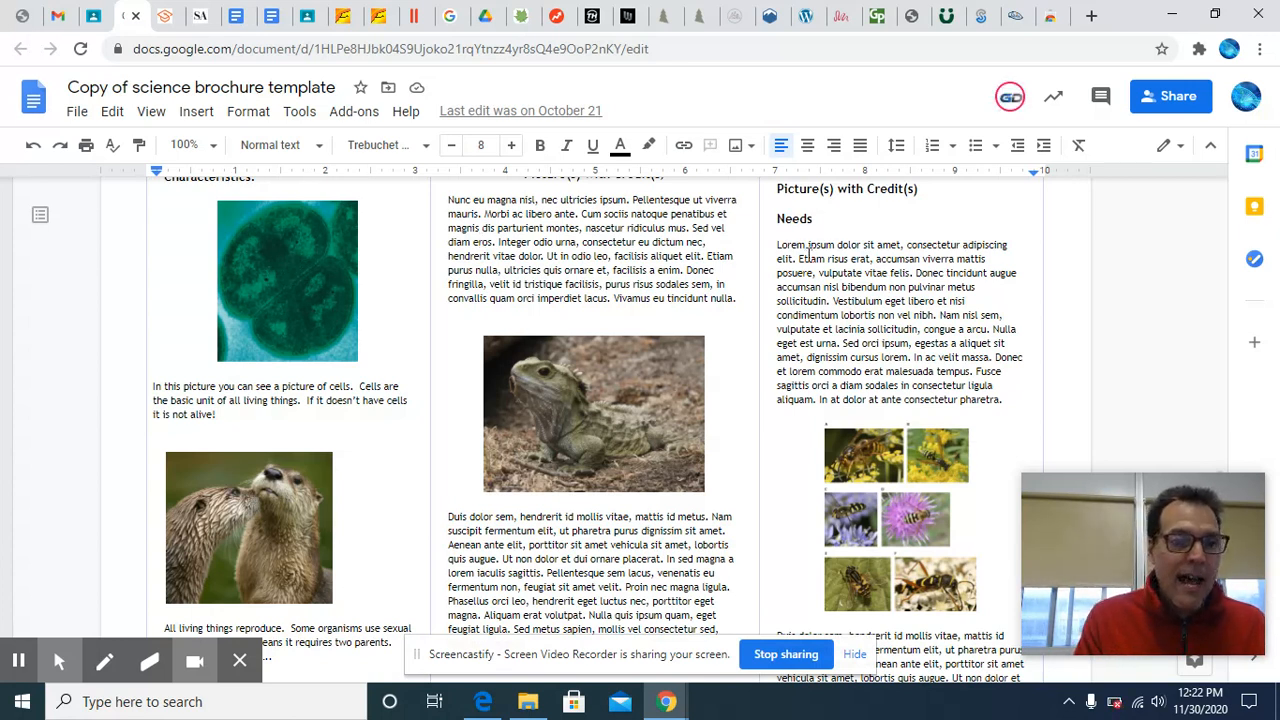
pyautogui.moveTo(618, 416)
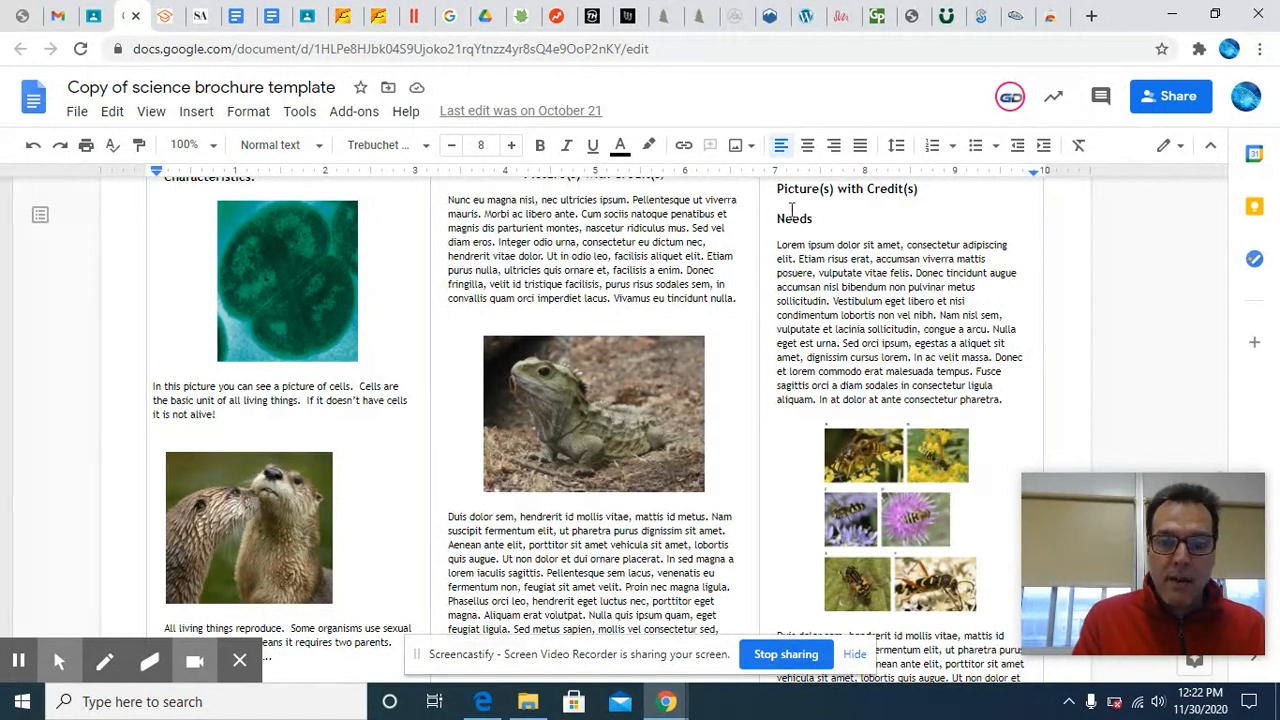
pyautogui.moveTo(584, 82)
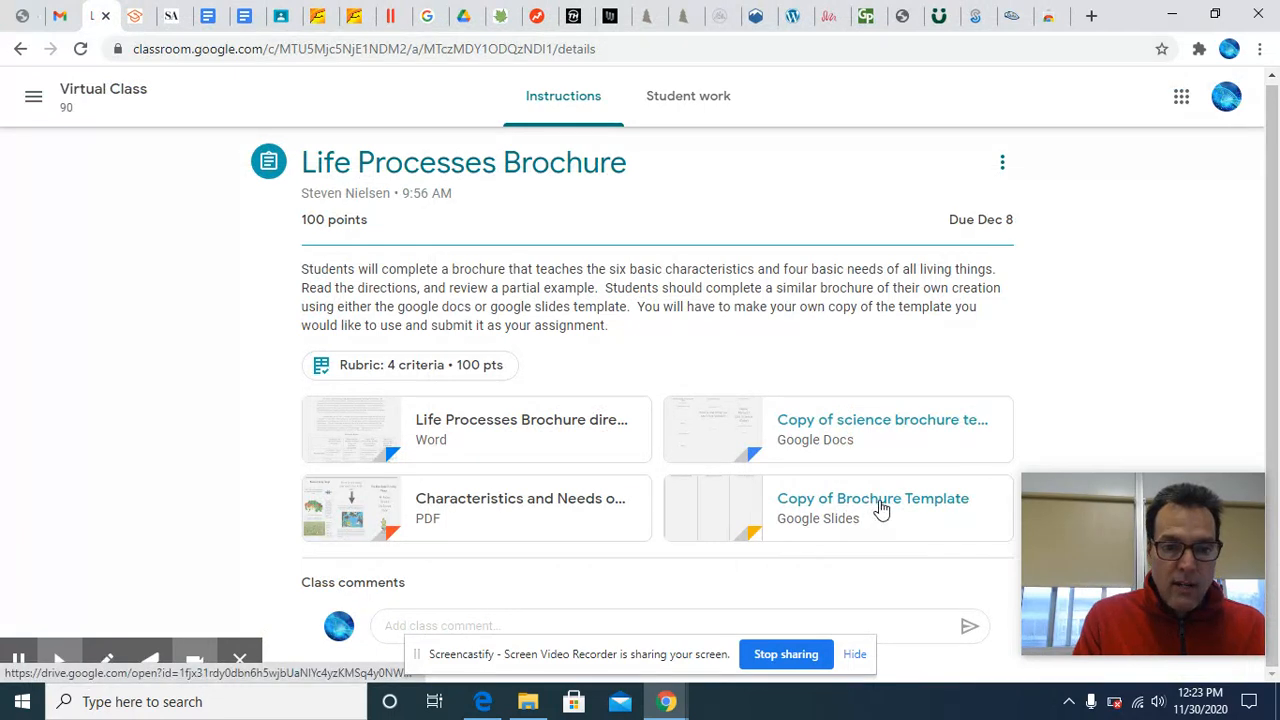
# Step: Open 'Copy of Brochure Template' in Google Slides and view slide 2's three blank labeled columns
pyautogui.click(872, 498)
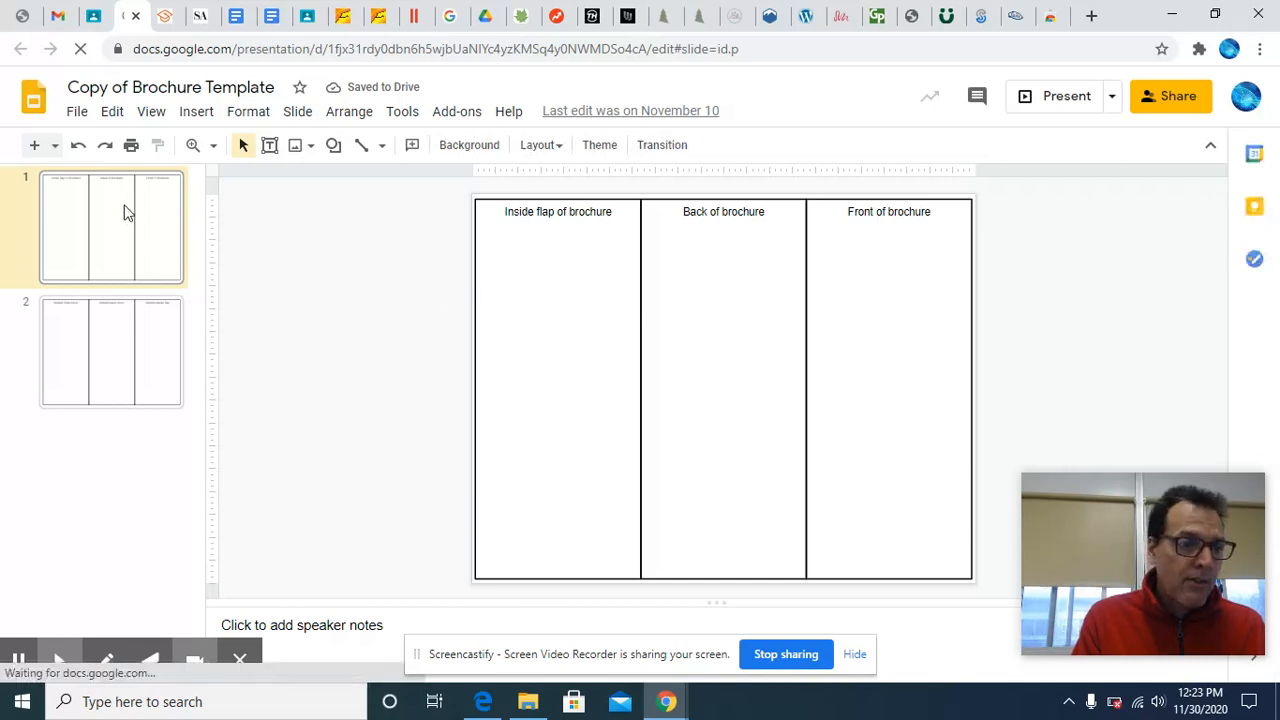
pyautogui.click(112, 352)
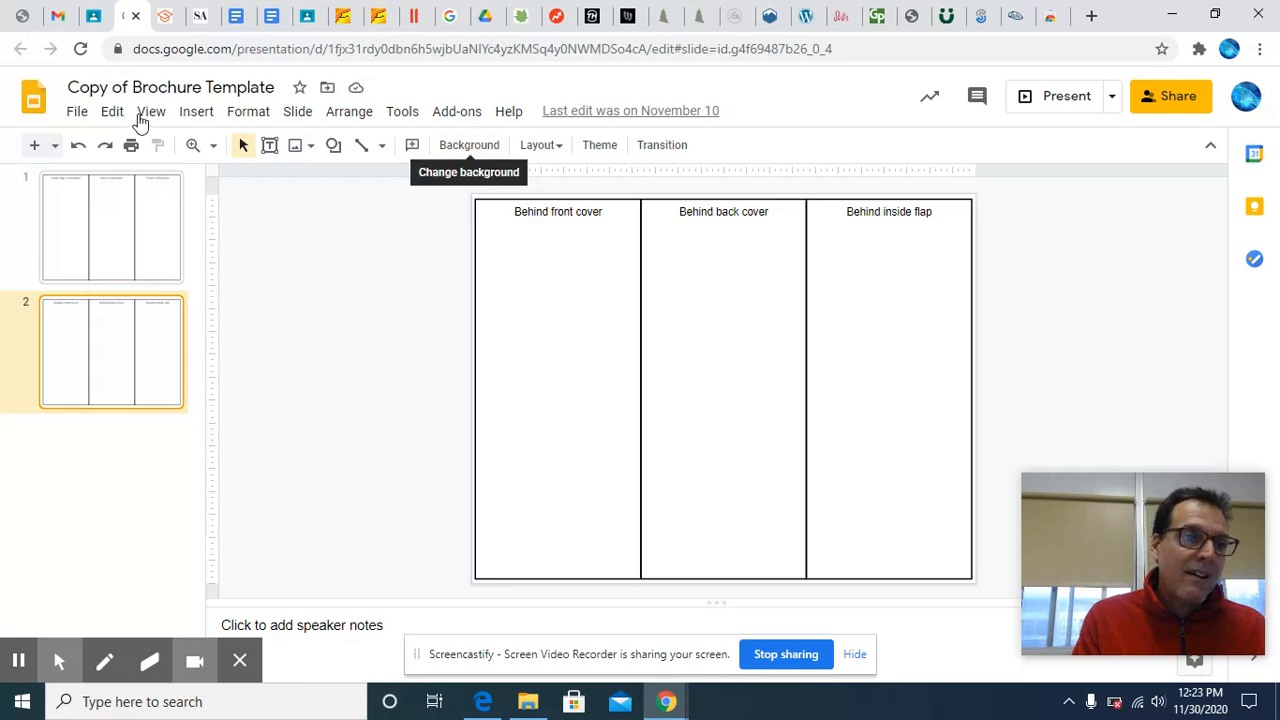
pyautogui.moveTo(136, 16)
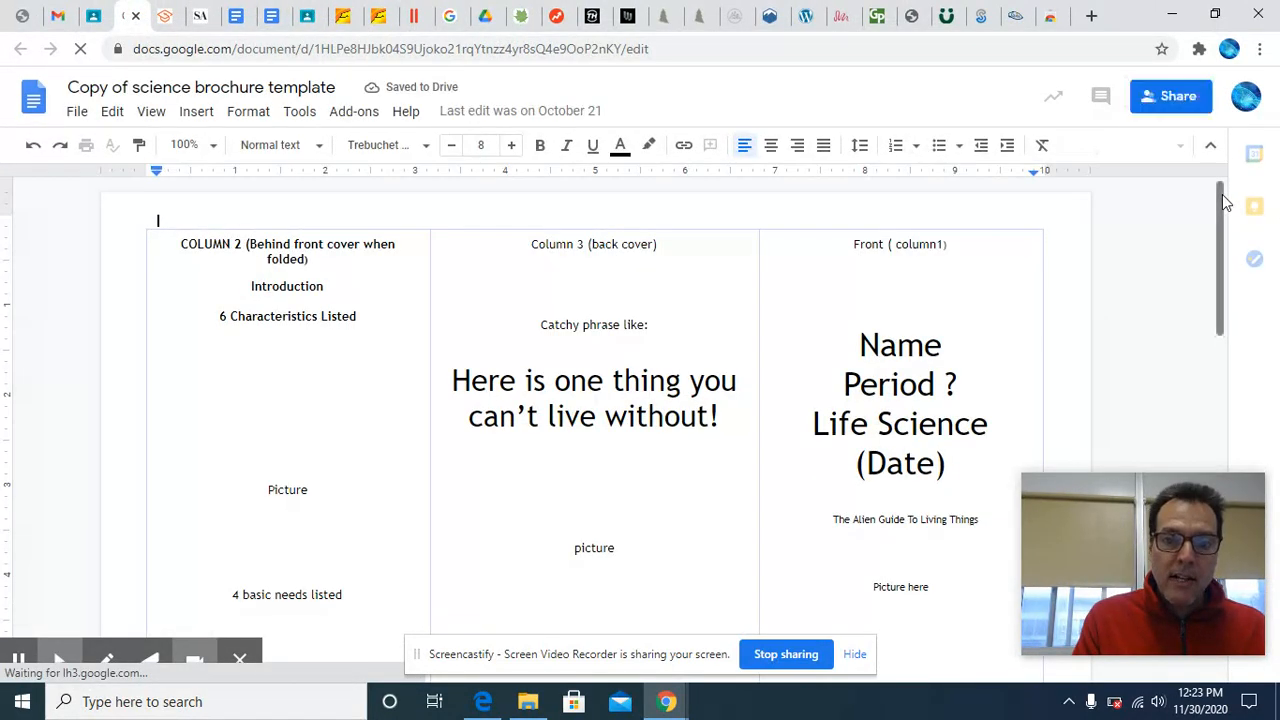
# Step: Scroll to the Docs template's second page showing inside columns 4 to 6
pyautogui.scroll(-3)
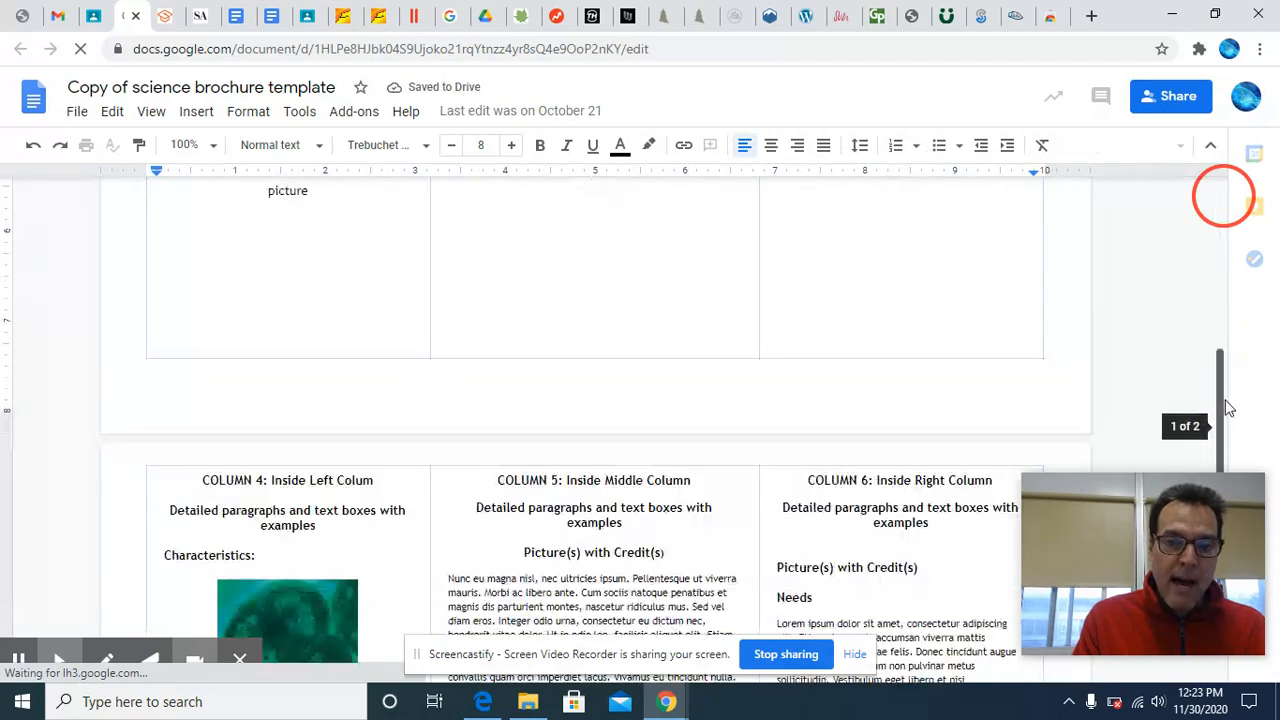
pyautogui.scroll(-3)
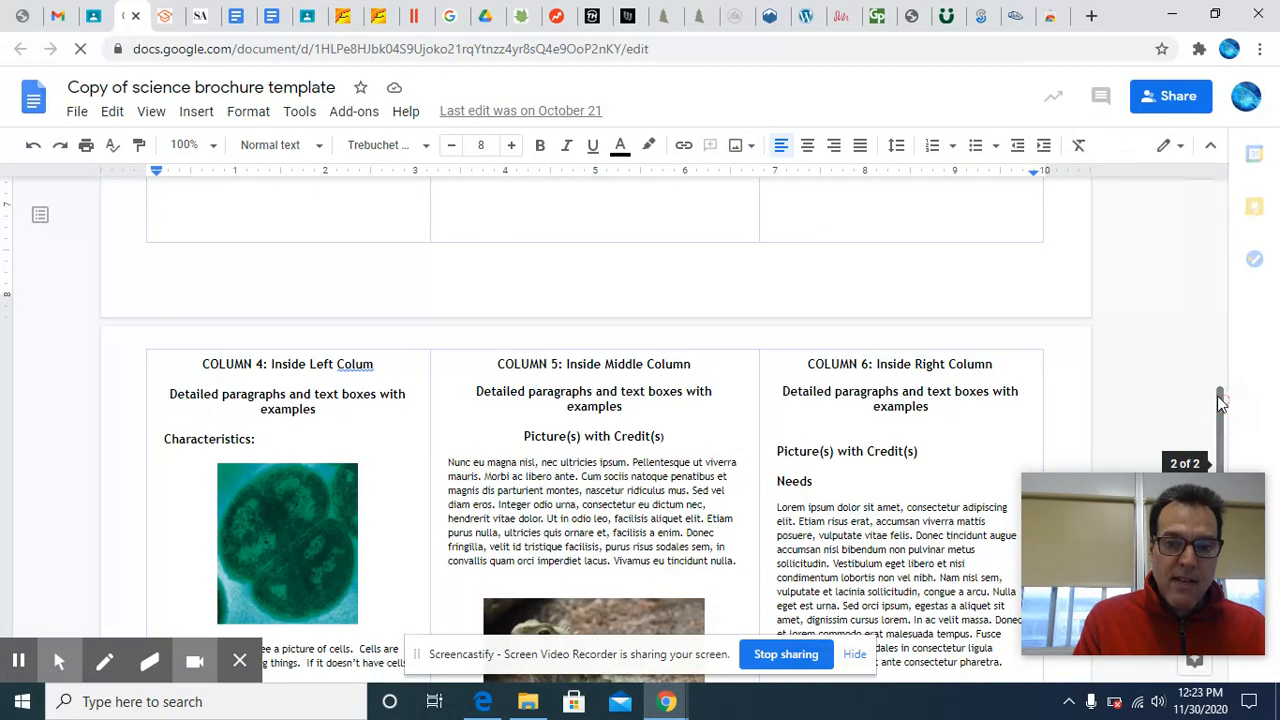
pyautogui.scroll(-3)
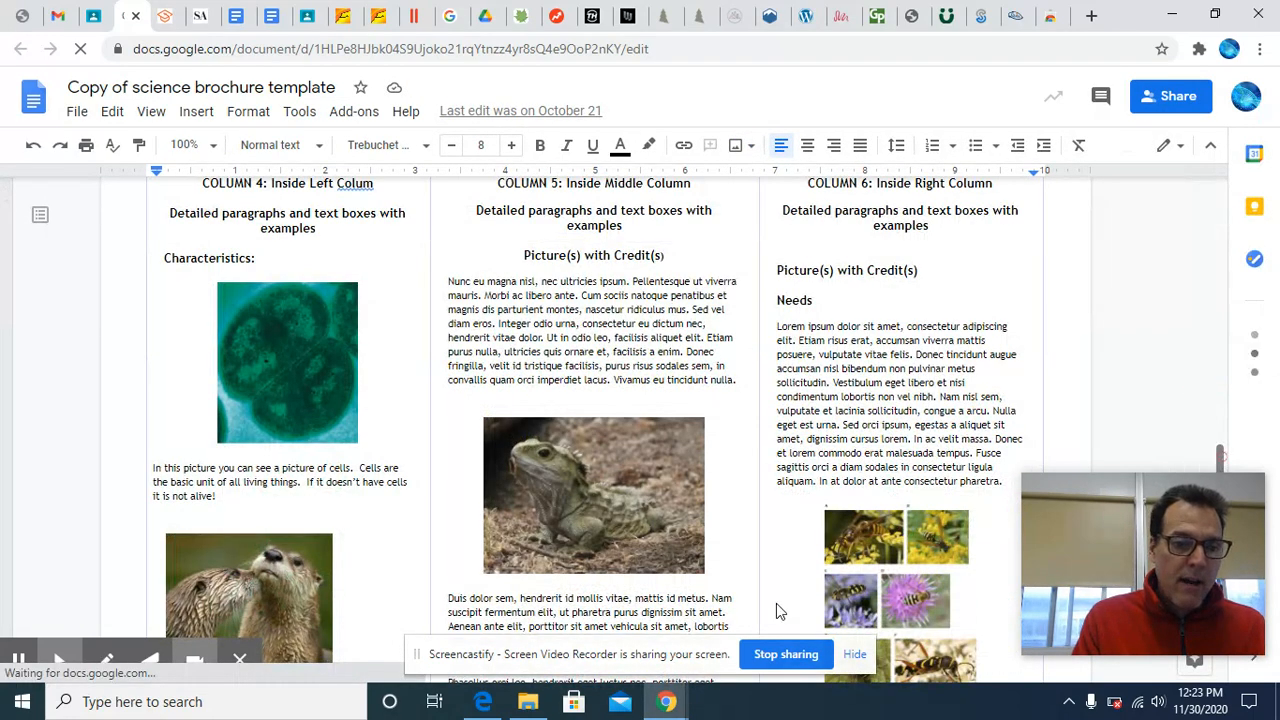